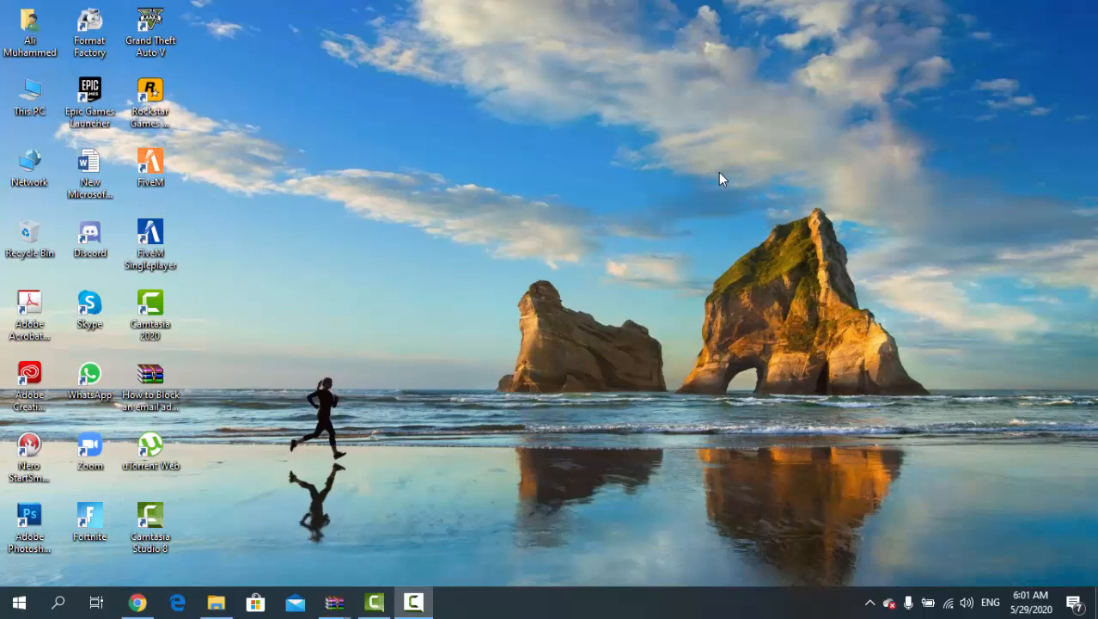
pyautogui.moveTo(641, 194)
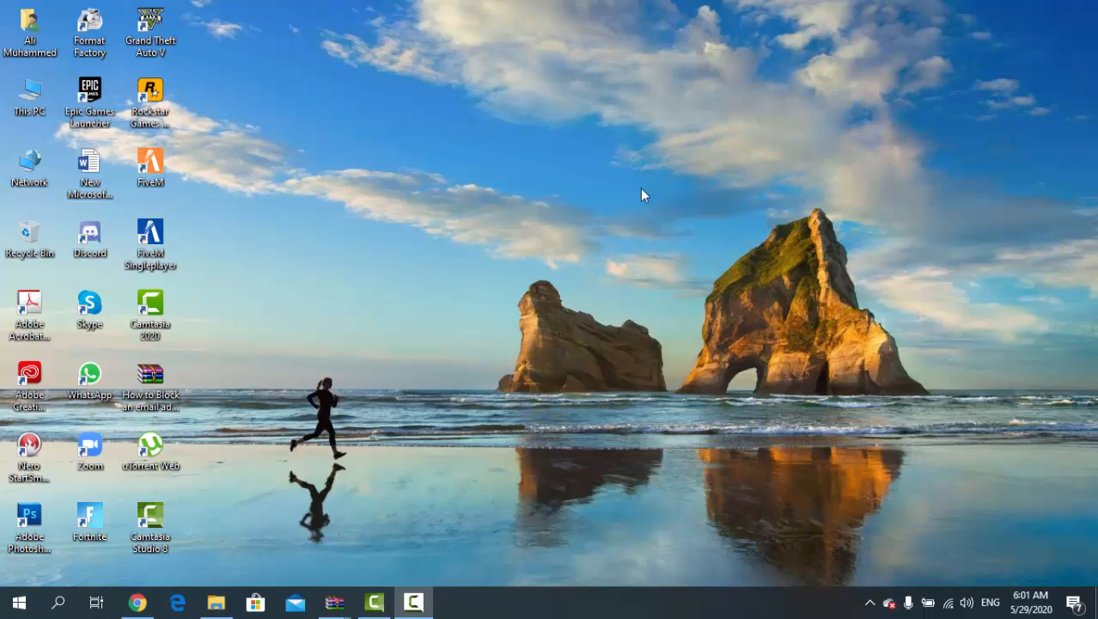
pyautogui.moveTo(421, 362)
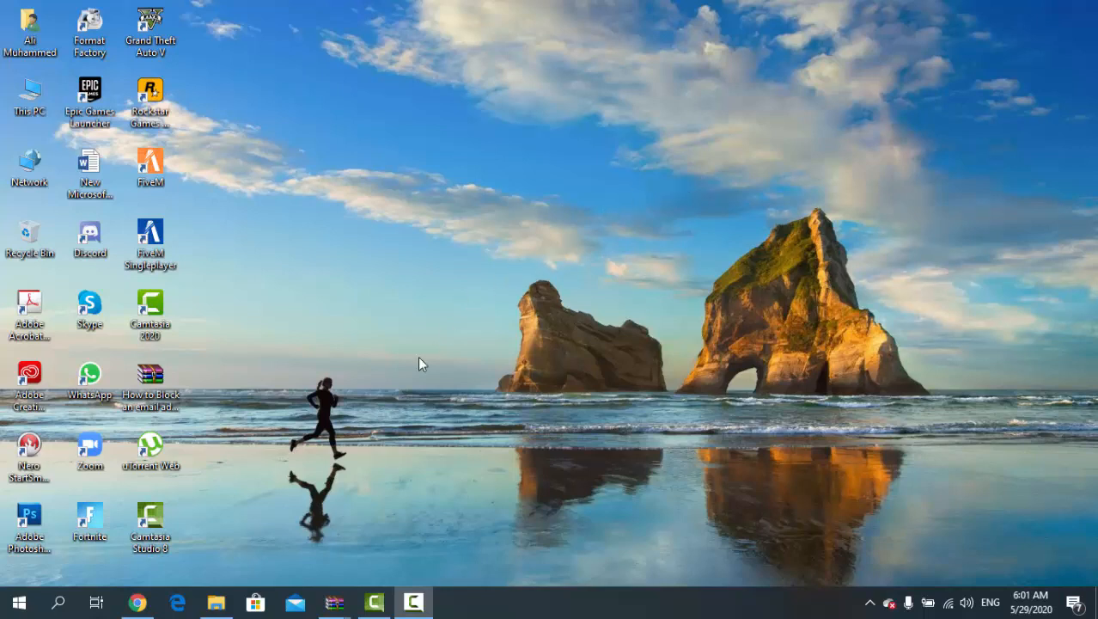
# Step: Bring up the Yahoo Mail settings panel with theme and message layout options
pyautogui.rightClick(137, 602)
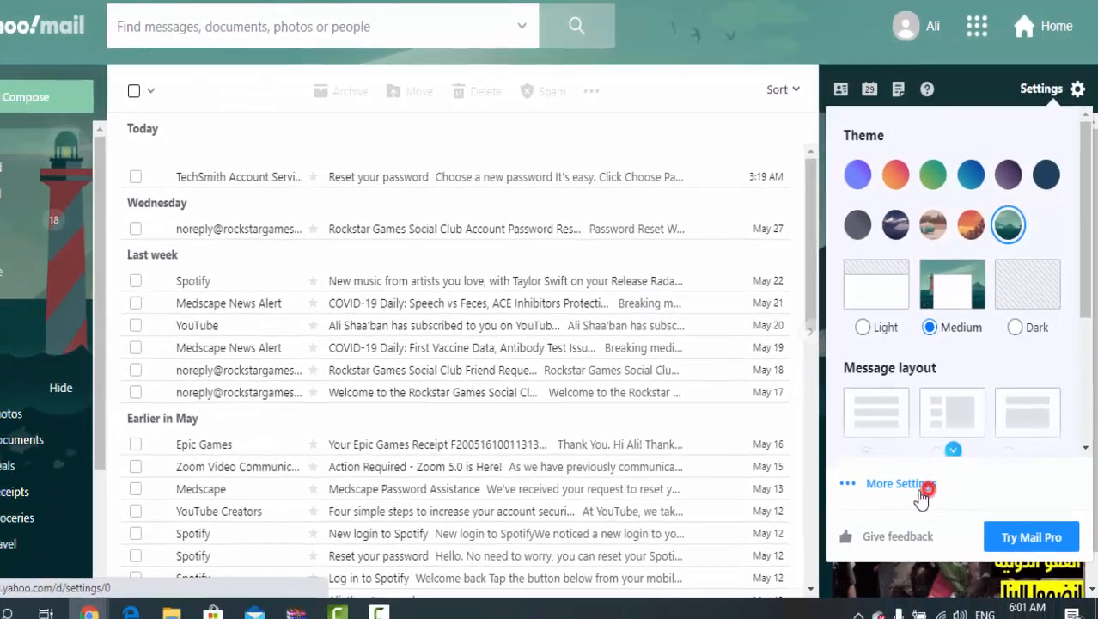
# Step: Go to More Settings to reach the full Personalize inbox settings page
pyautogui.click(901, 484)
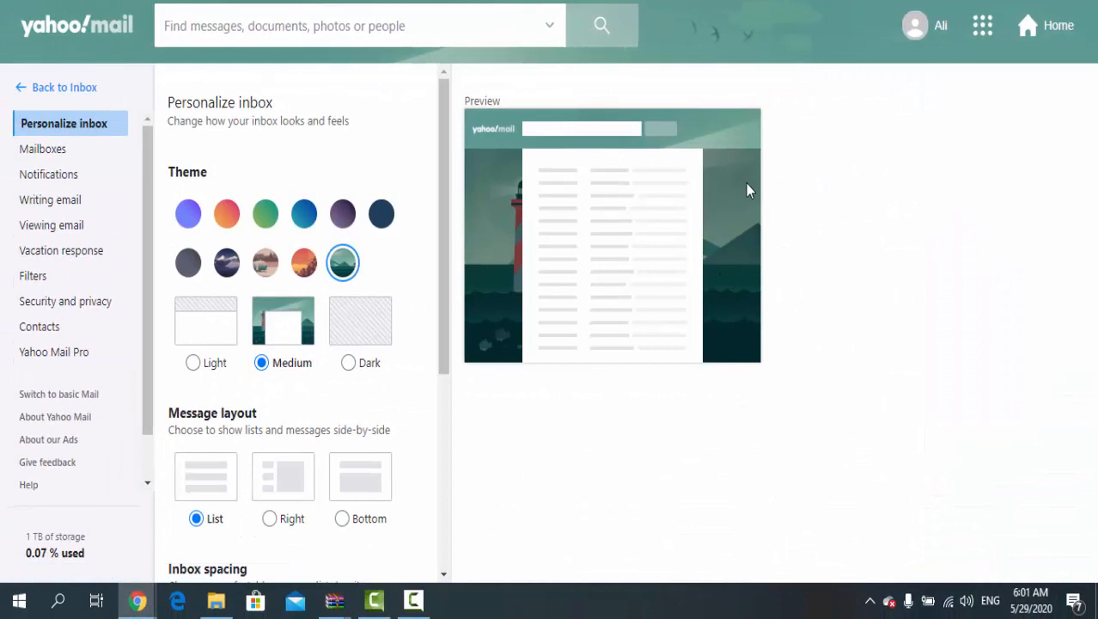
pyautogui.moveTo(170, 250)
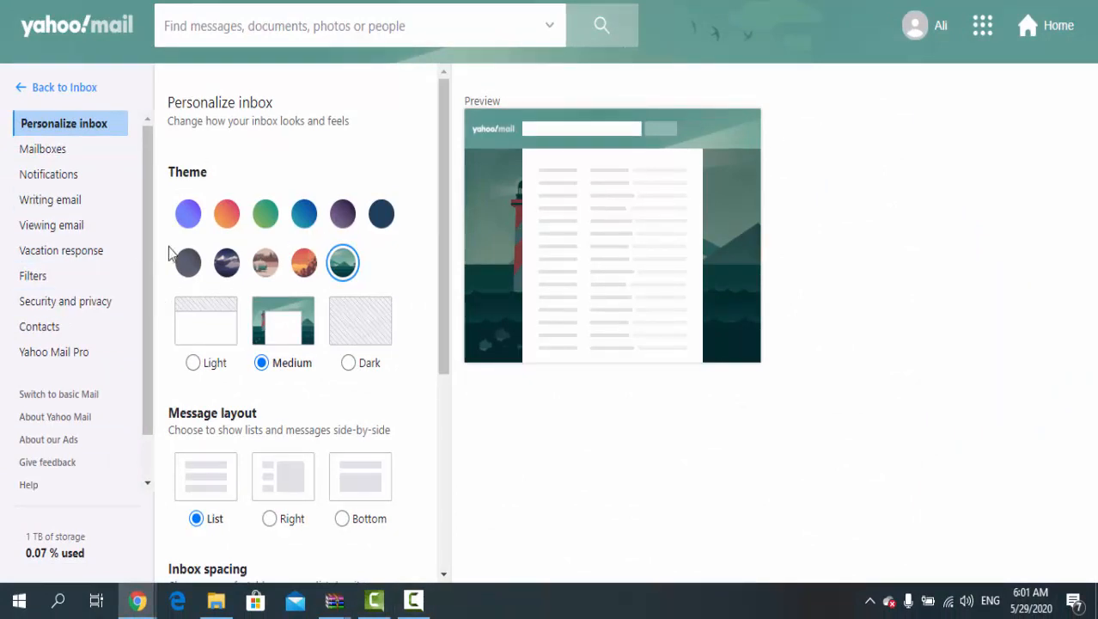
pyautogui.moveTo(342, 219)
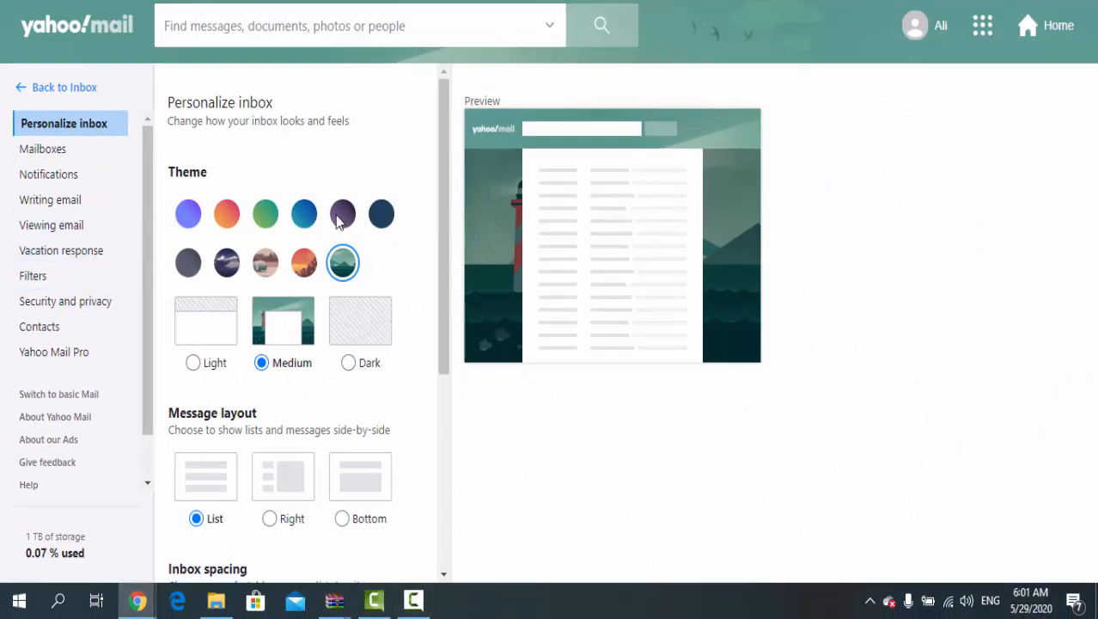
pyautogui.moveTo(102, 255)
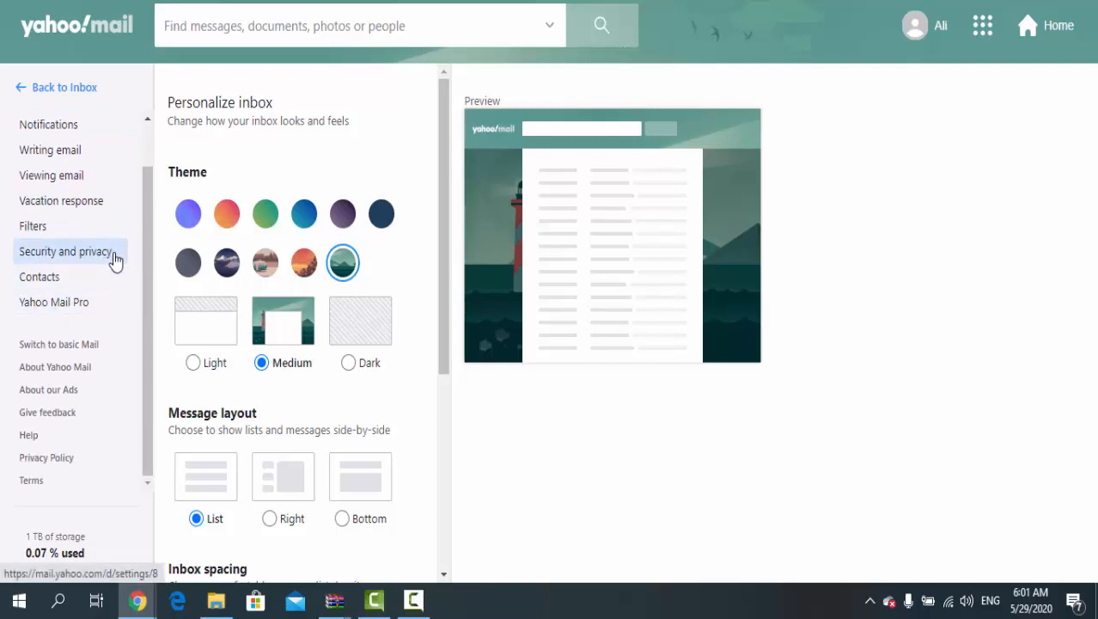
pyautogui.moveTo(116, 258)
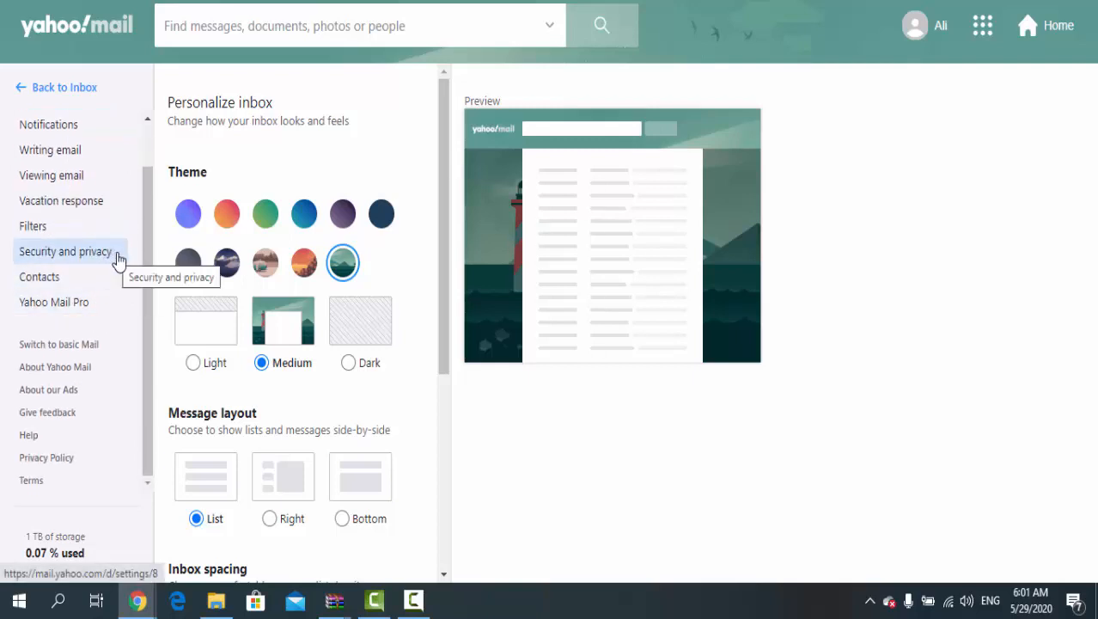
# Step: Go to Security and privacy and expand the full list of 18 blocked addresses
pyautogui.click(63, 251)
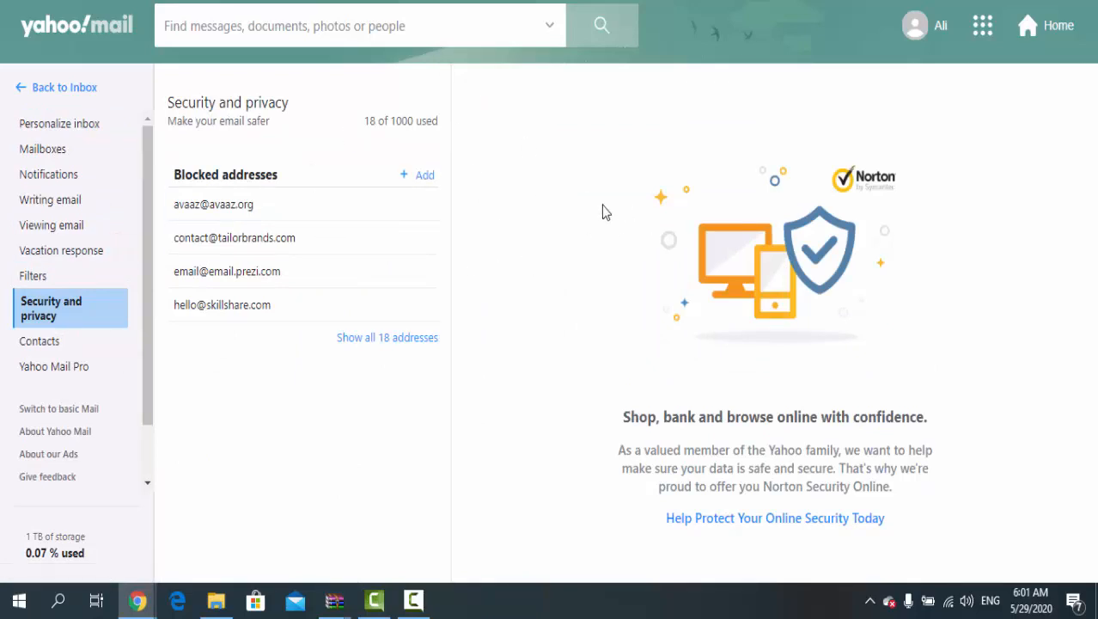
pyautogui.moveTo(177, 180)
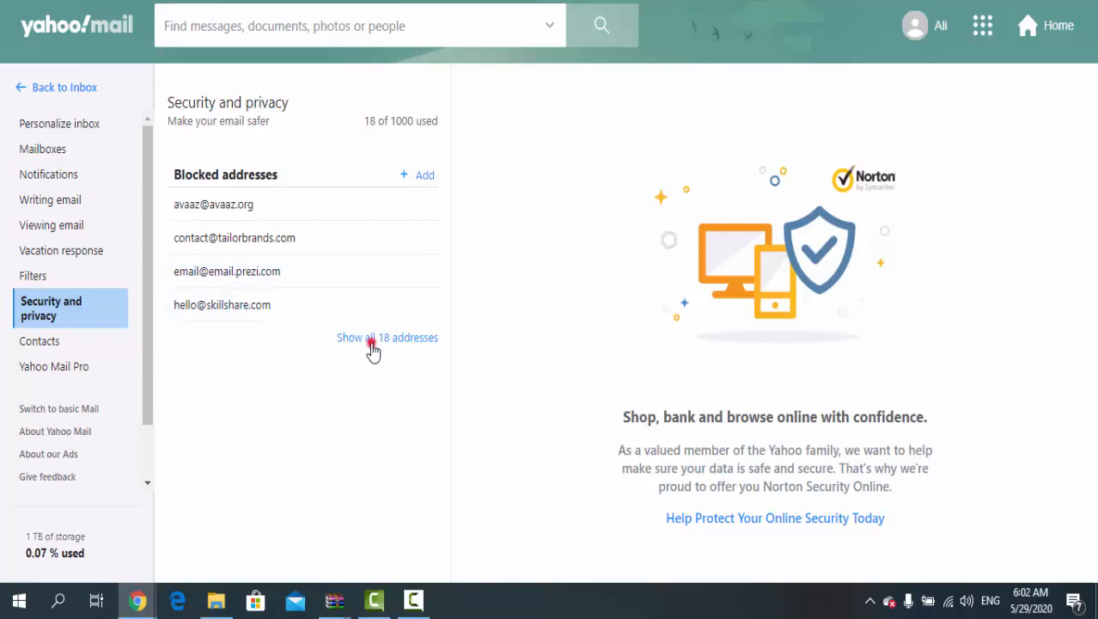
pyautogui.click(387, 337)
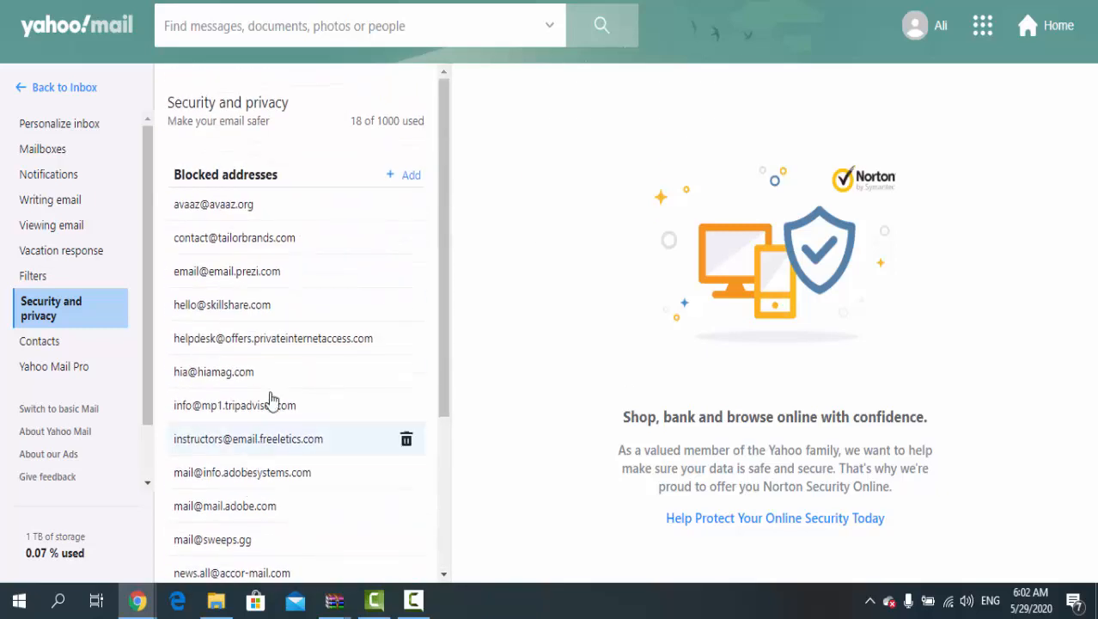
pyautogui.moveTo(449, 250)
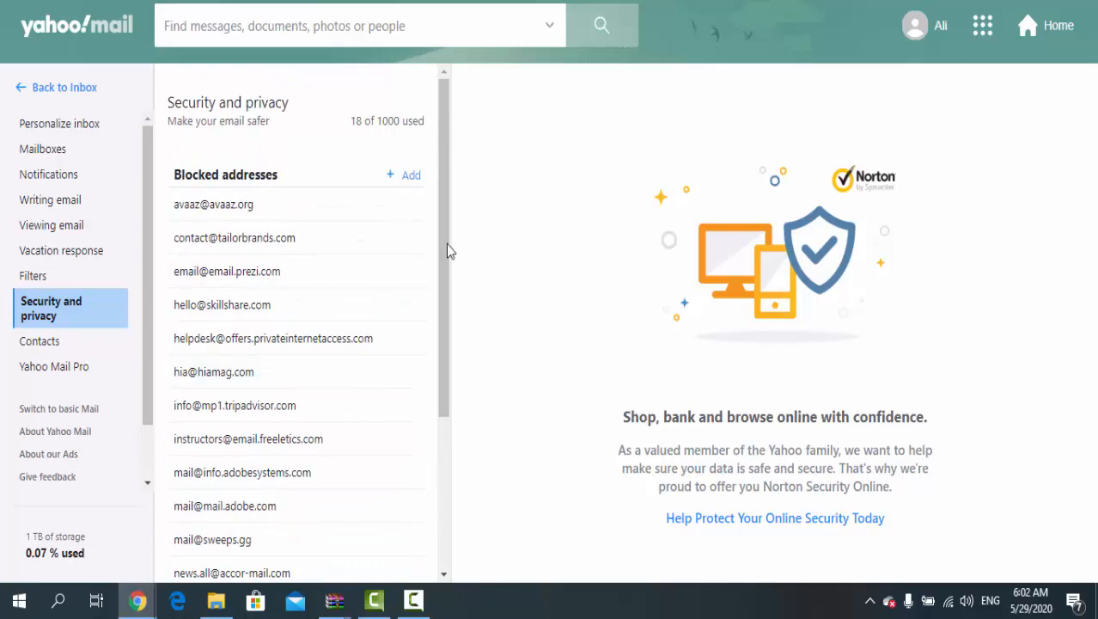
pyautogui.moveTo(366, 158)
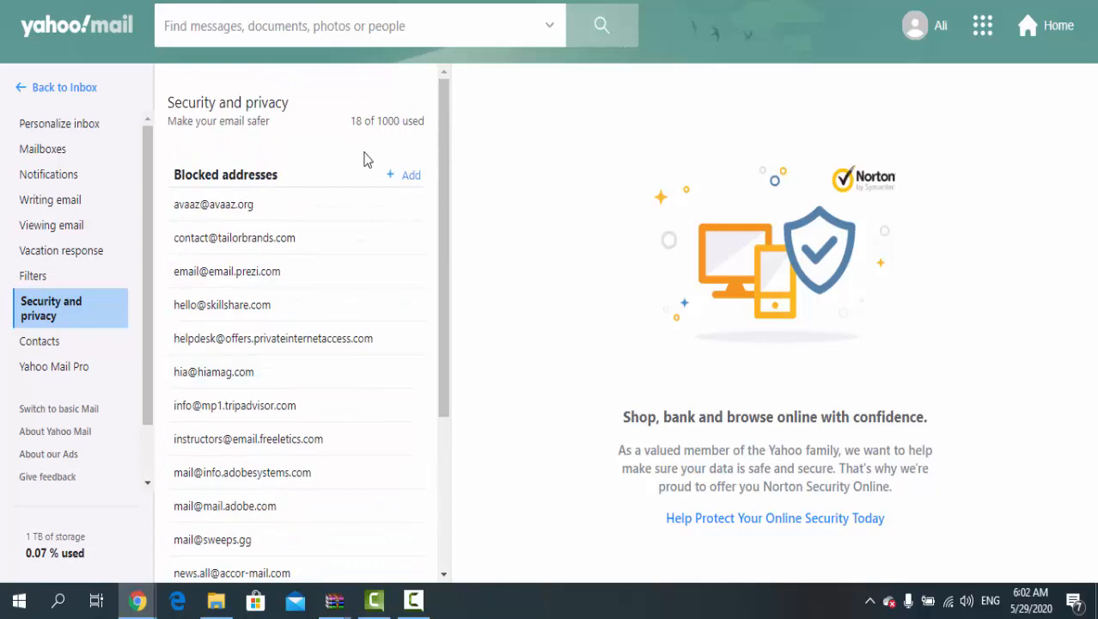
pyautogui.click(404, 175)
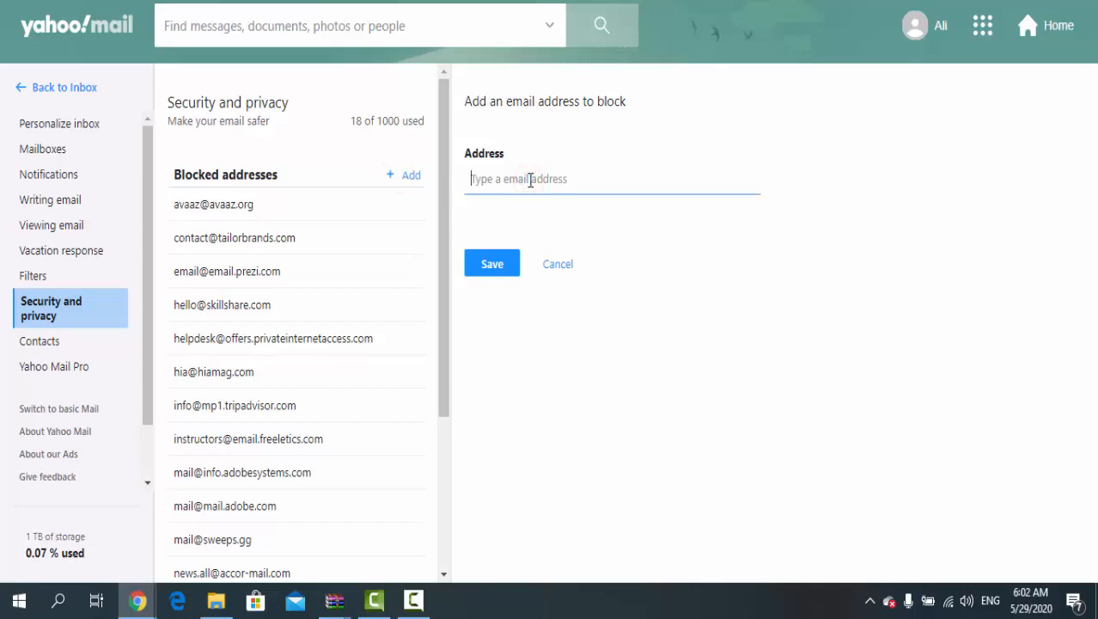
pyautogui.write('sadfa@')
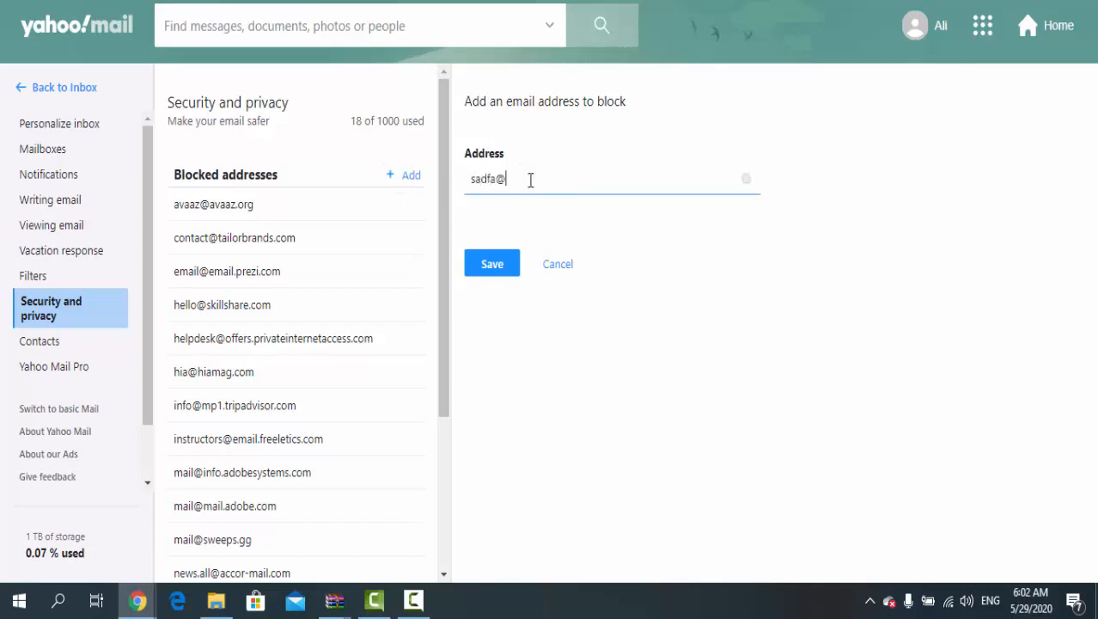
pyautogui.press('ctrl+a')
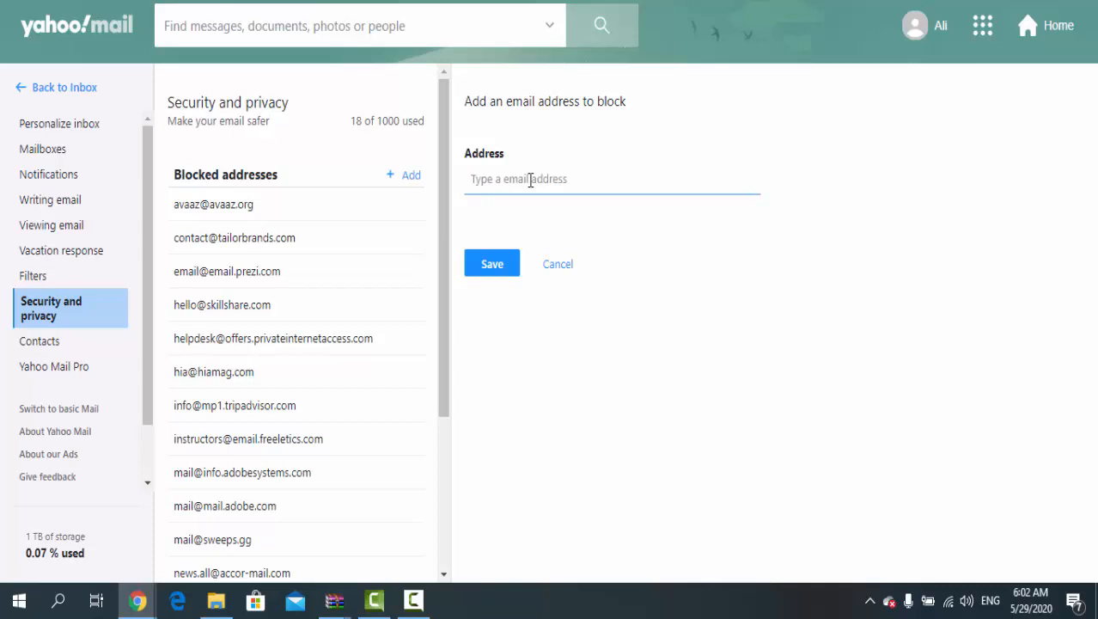
pyautogui.moveTo(660, 217)
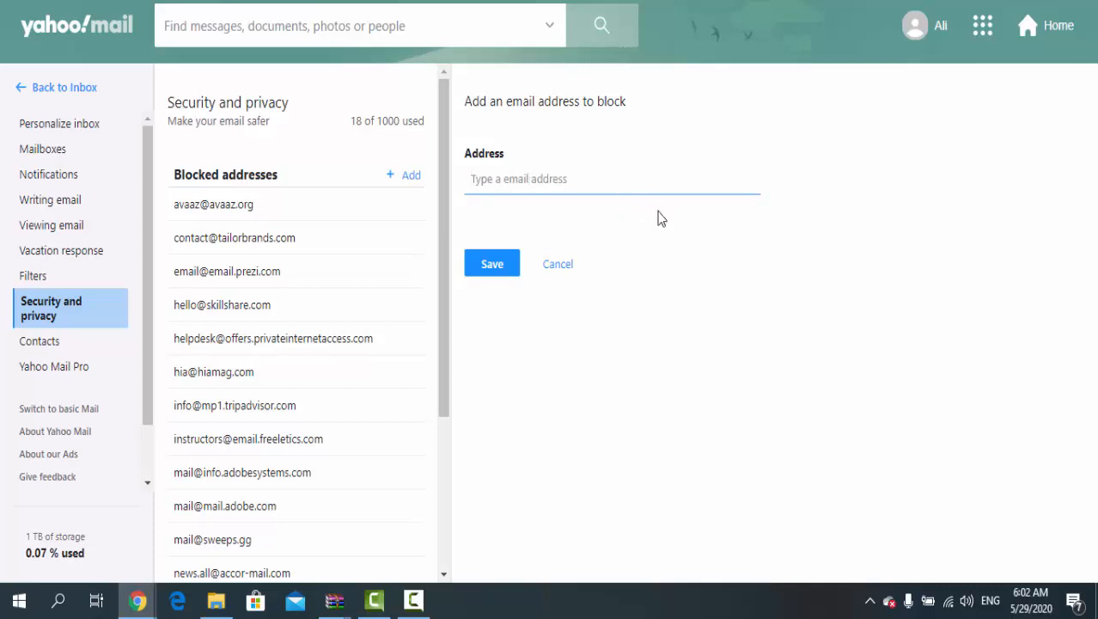
pyautogui.click(557, 264)
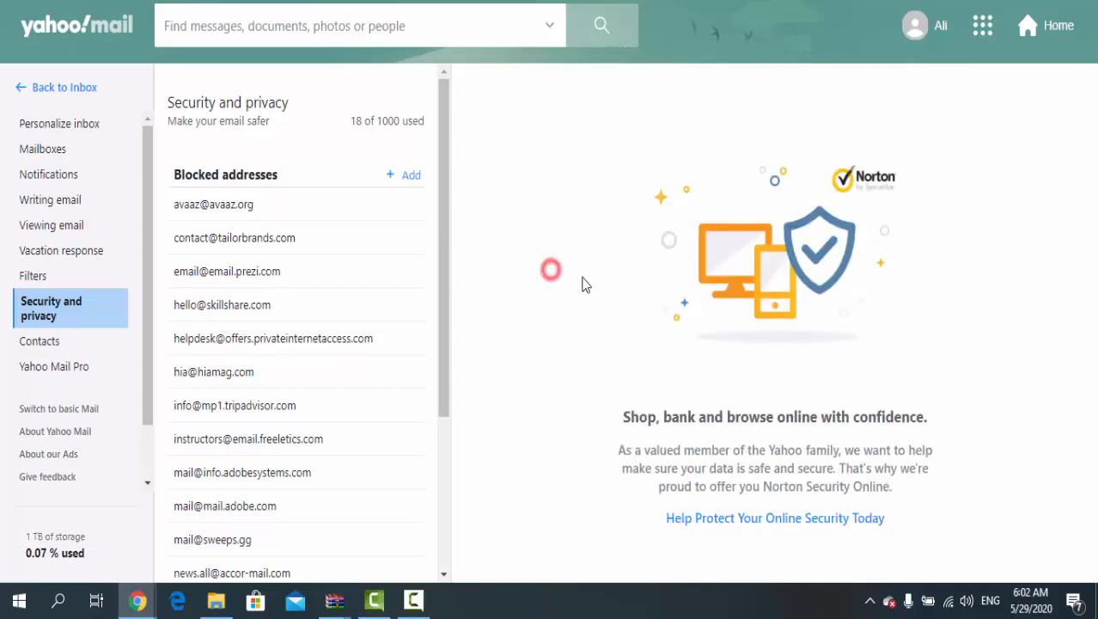
pyautogui.moveTo(550, 186)
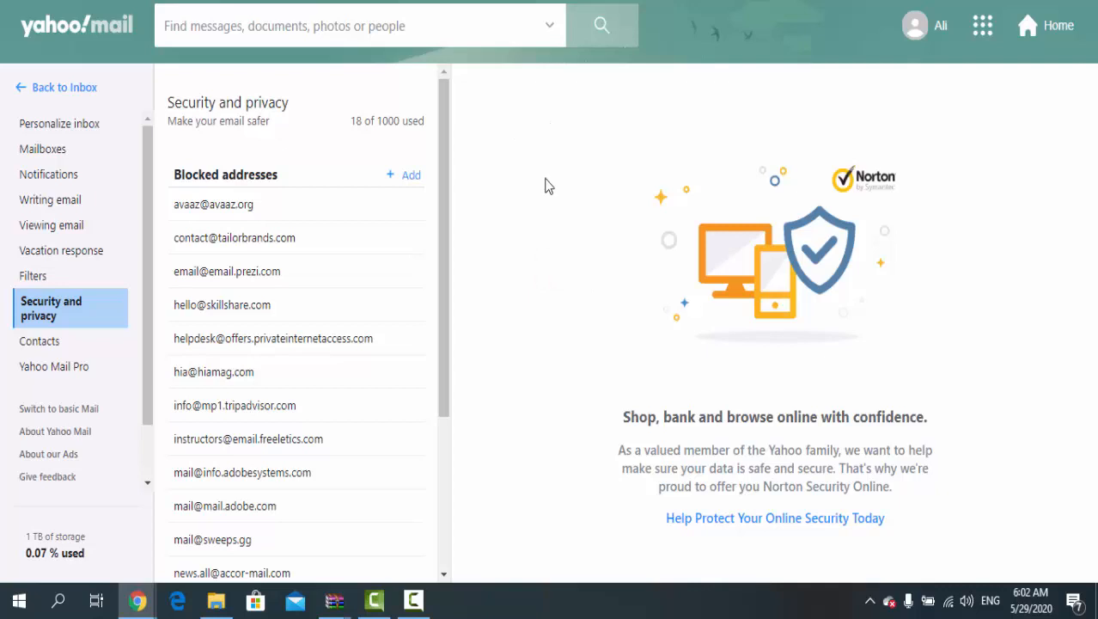